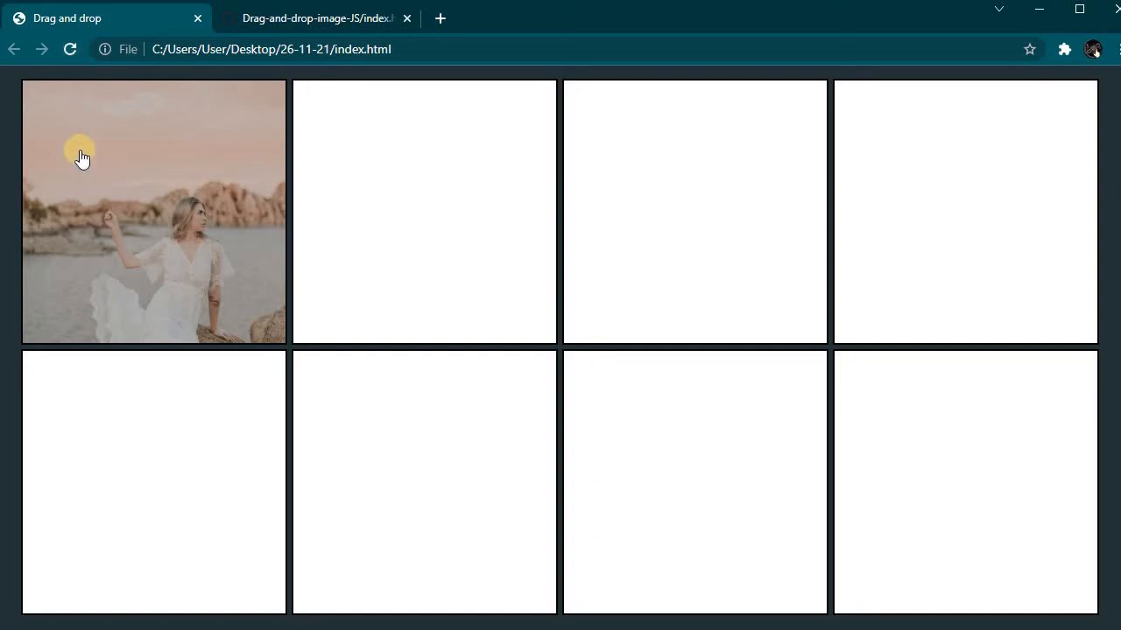
- Drag the photo through the top cells to the bottom-right cell, reload, and drag the new photo
left_click_drag(83, 157, 337, 170)
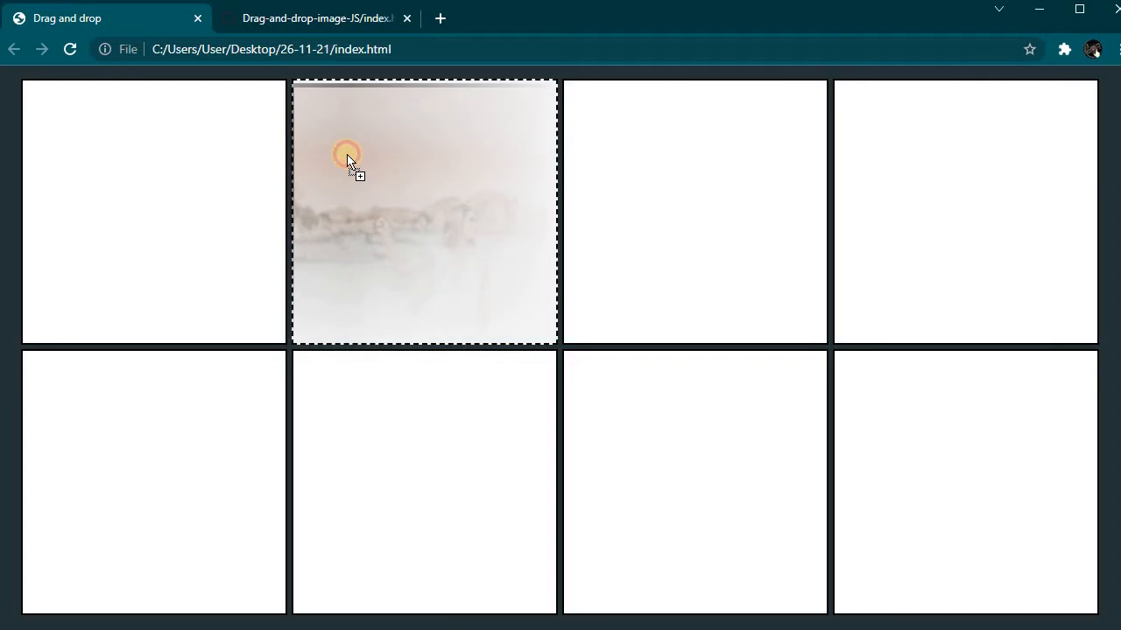
left_click_drag(346, 156, 635, 193)
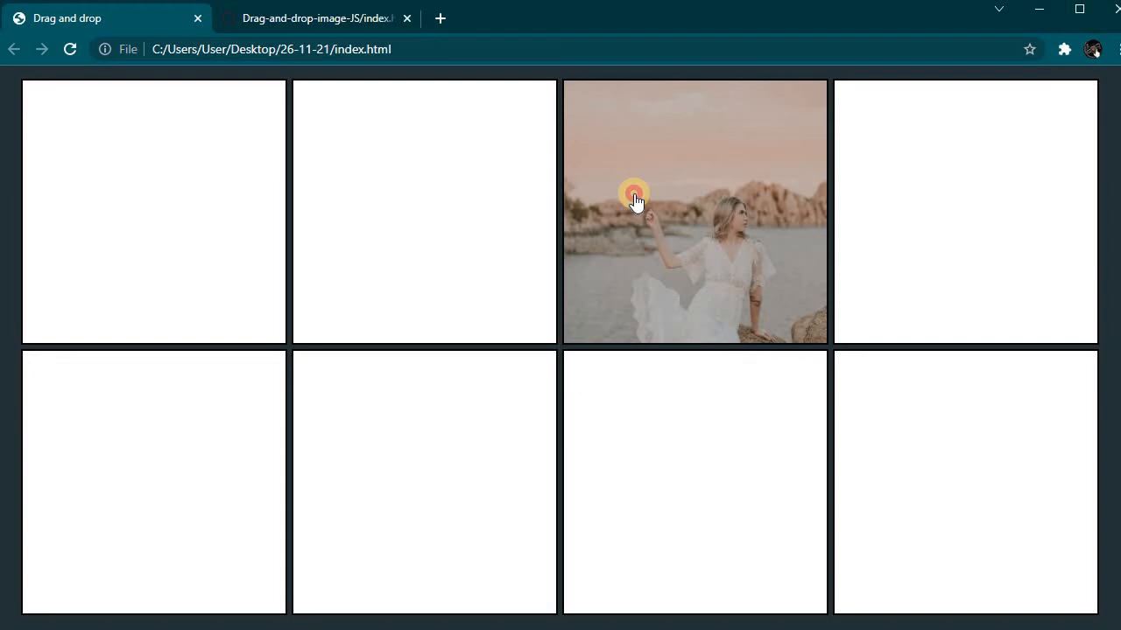
left_click_drag(637, 200, 911, 243)
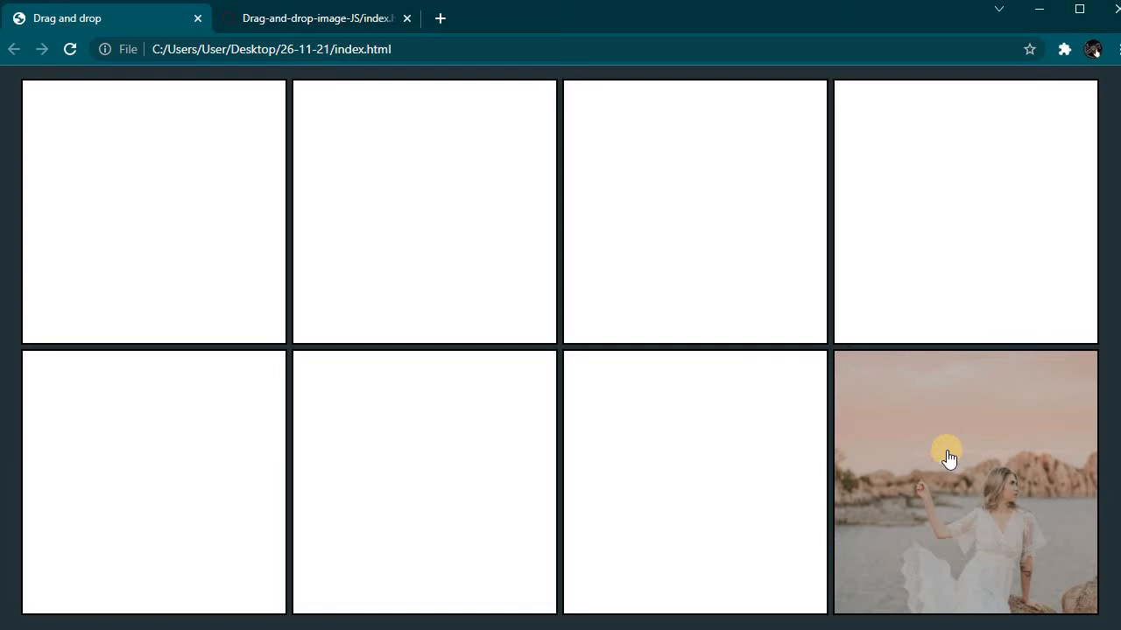
mouse_move(959, 460)
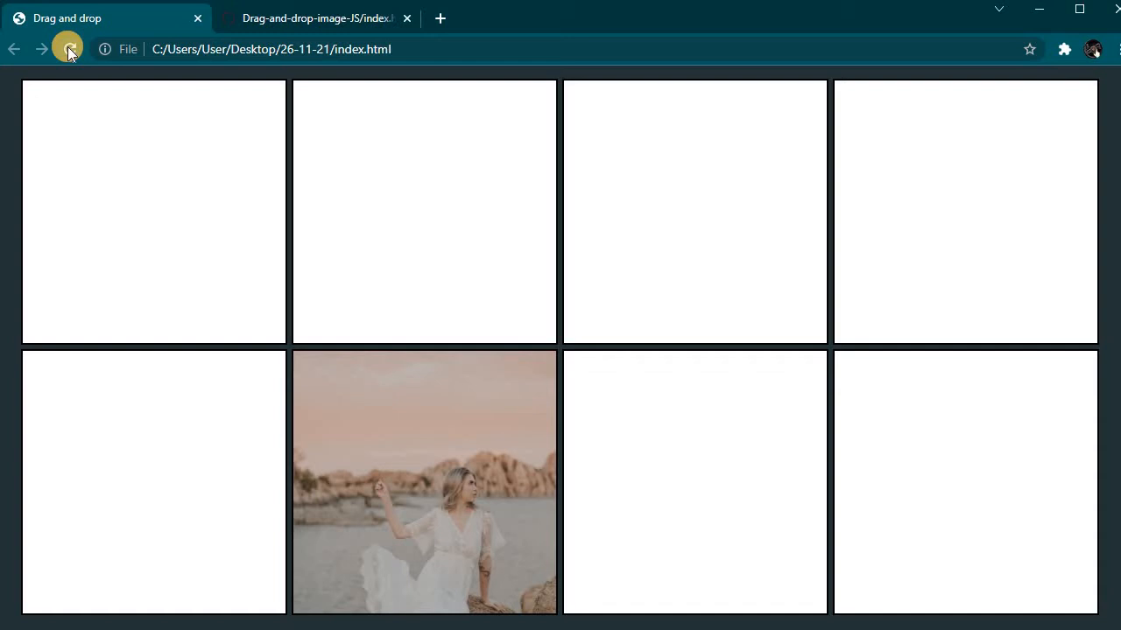
left_click(70, 49)
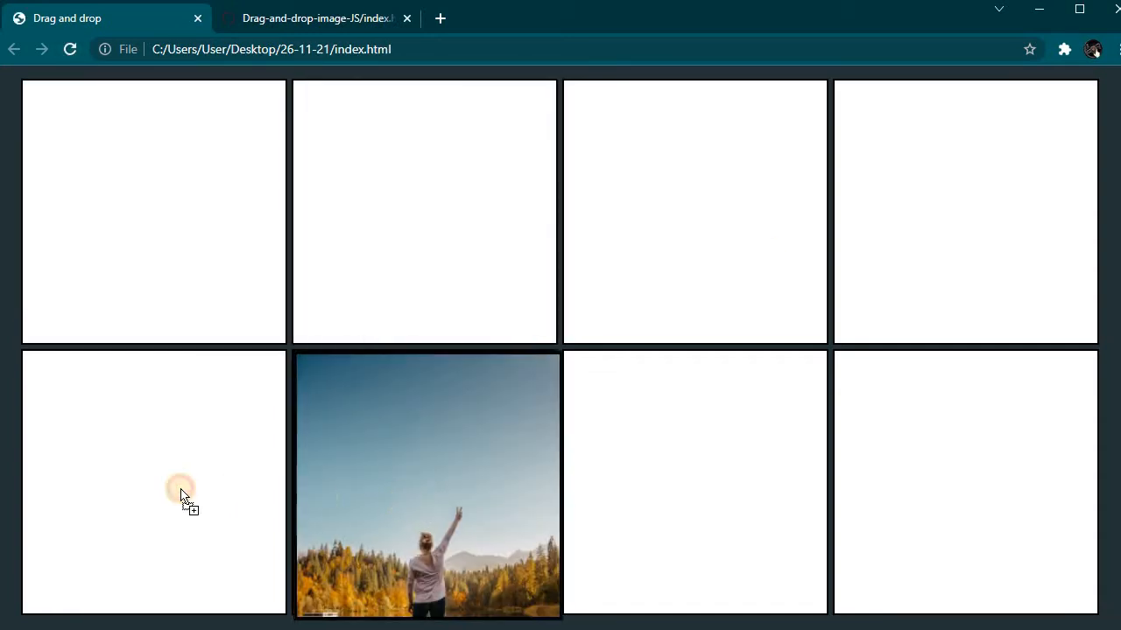
left_click_drag(427, 486, 153, 481)
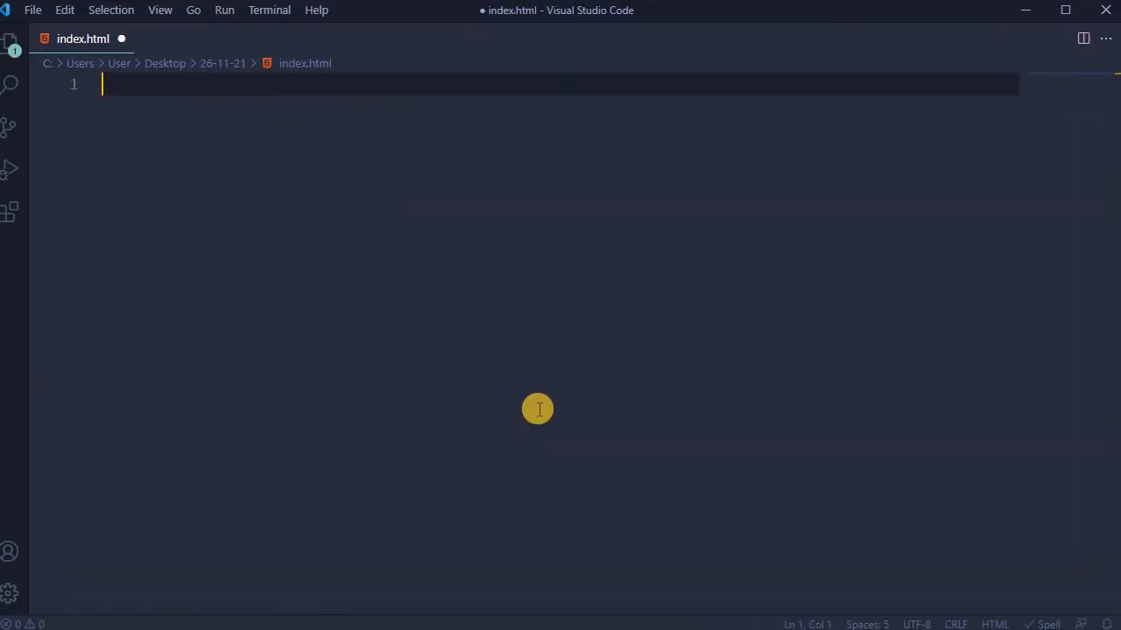
- Expand the ! boilerplate, add eight div.empty cells with a draggable div.filled_cell, and save
type("!")
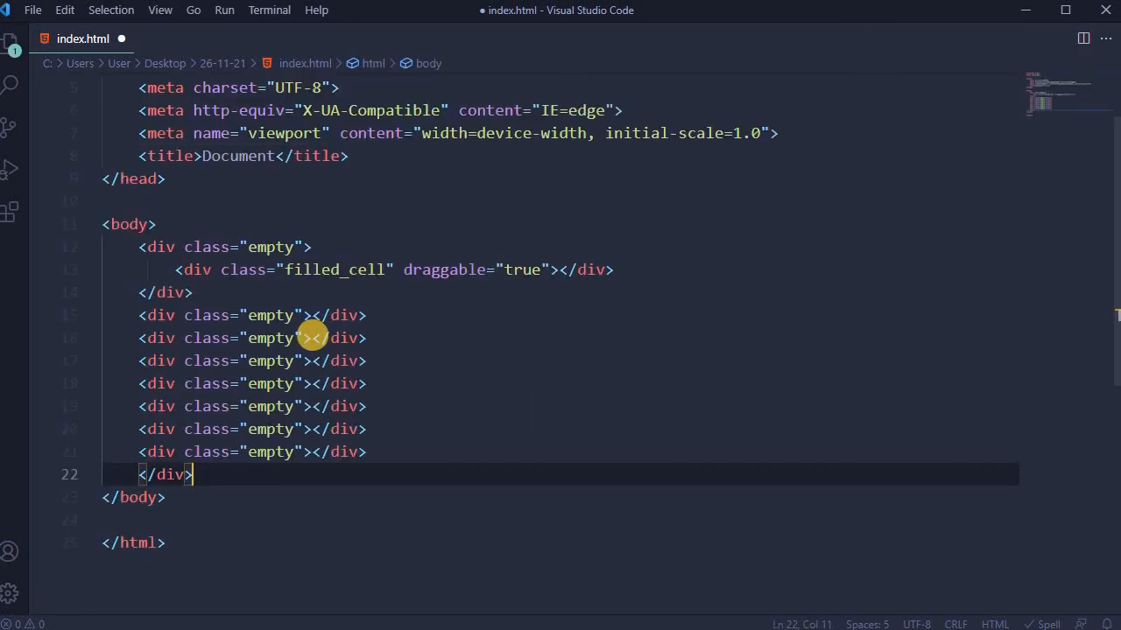
key("ctrl+s")
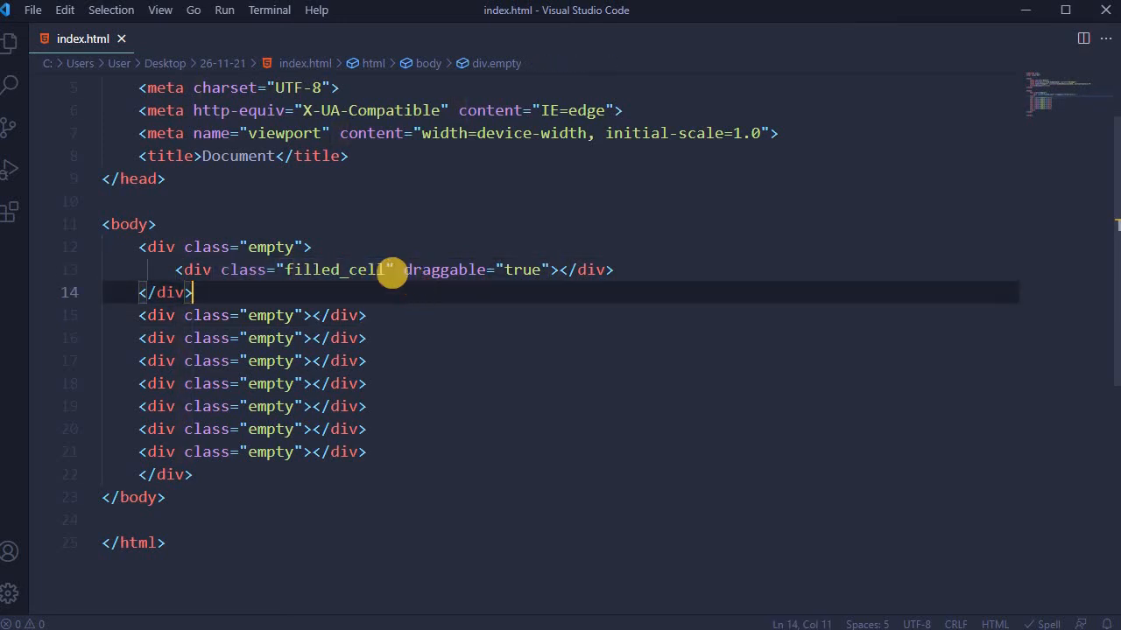
mouse_move(394, 401)
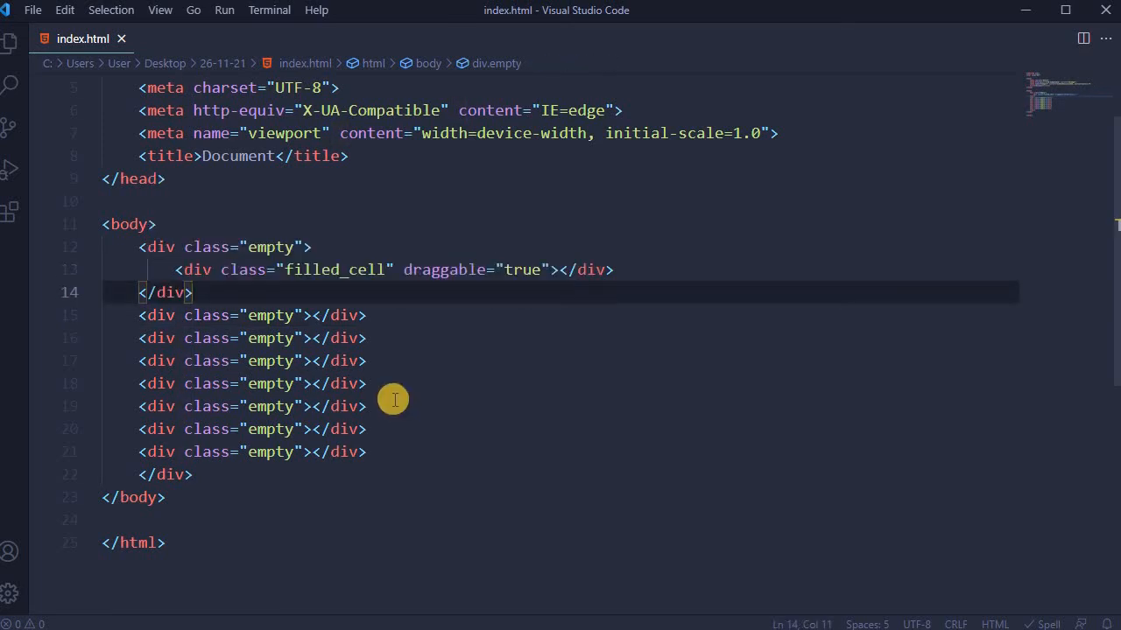
mouse_move(452, 386)
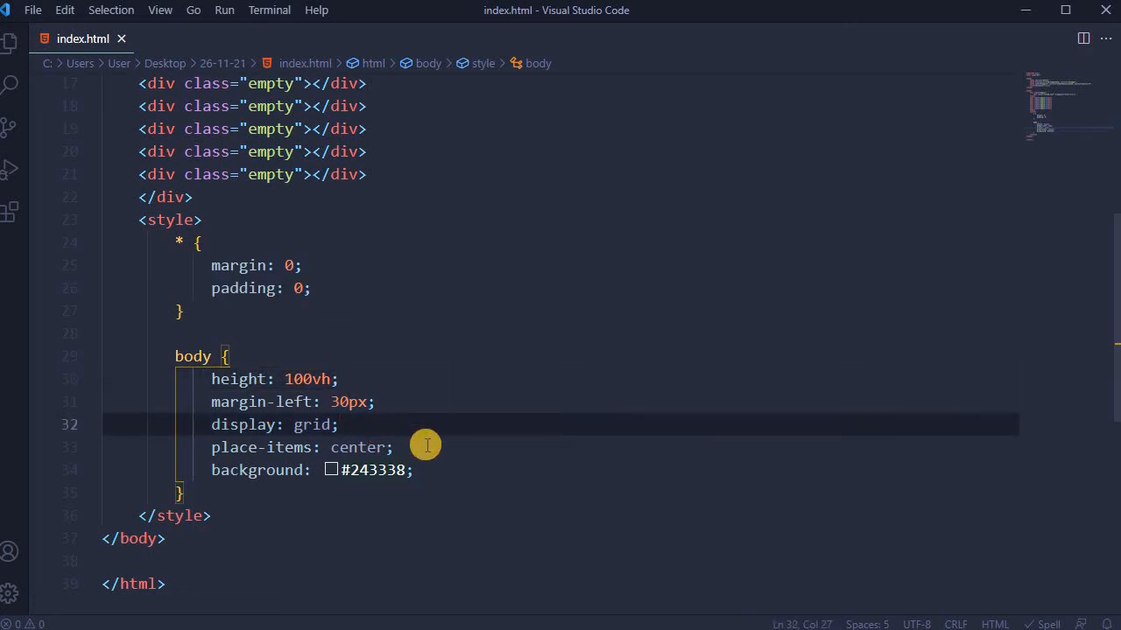
- Write the dark centred grid body rules and the 300px .filled_cell with an Unsplash background
left_click(330, 470)
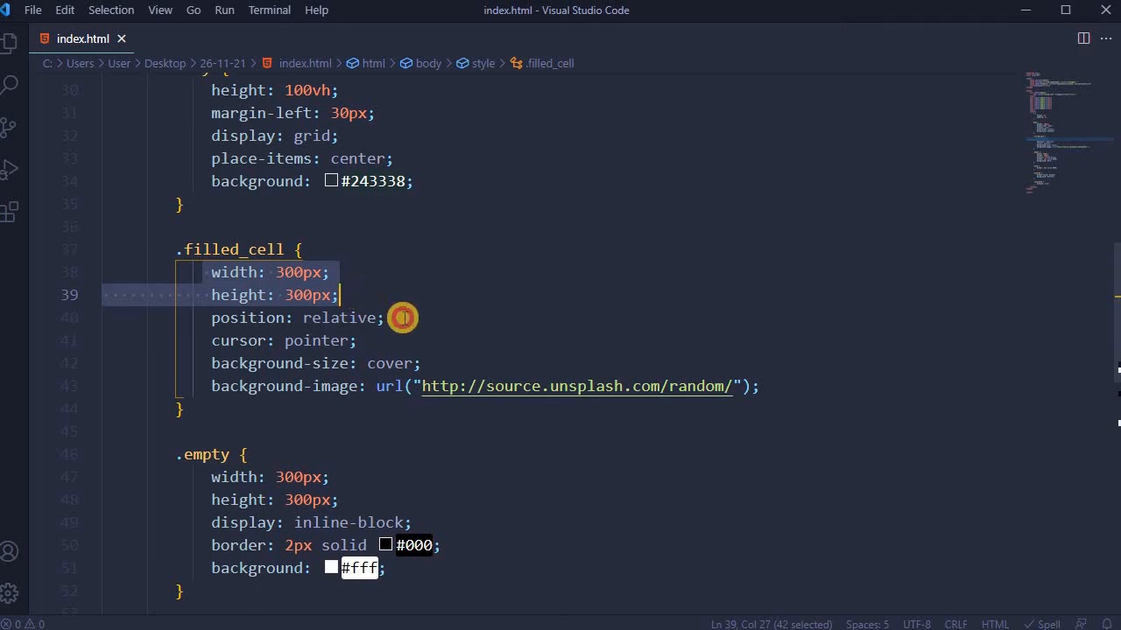
left_click(359, 341)
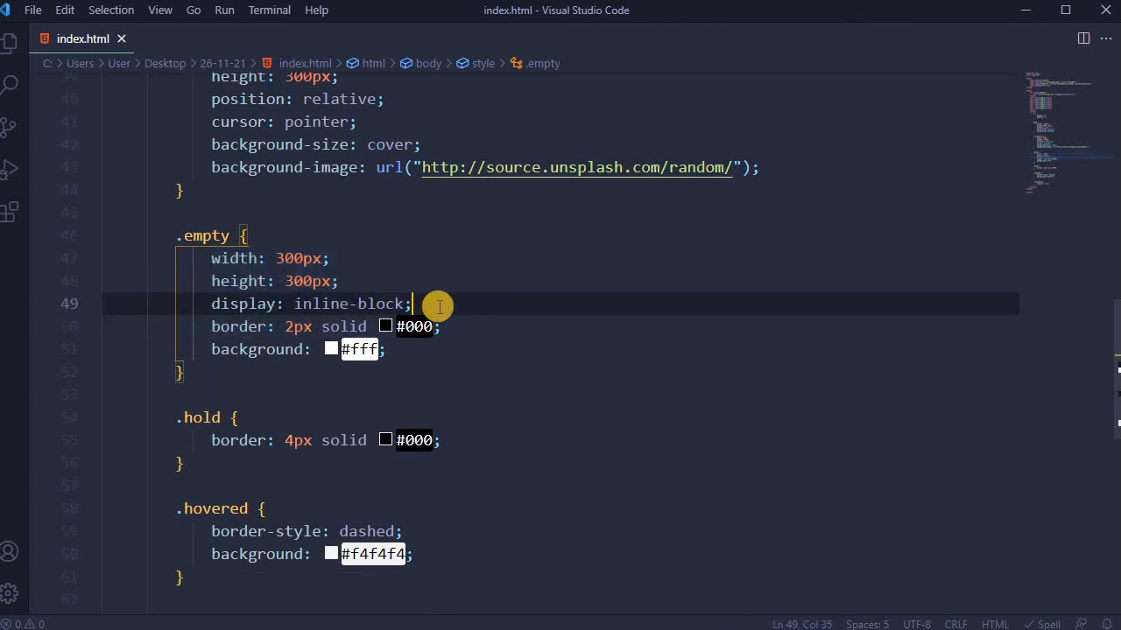
mouse_move(466, 326)
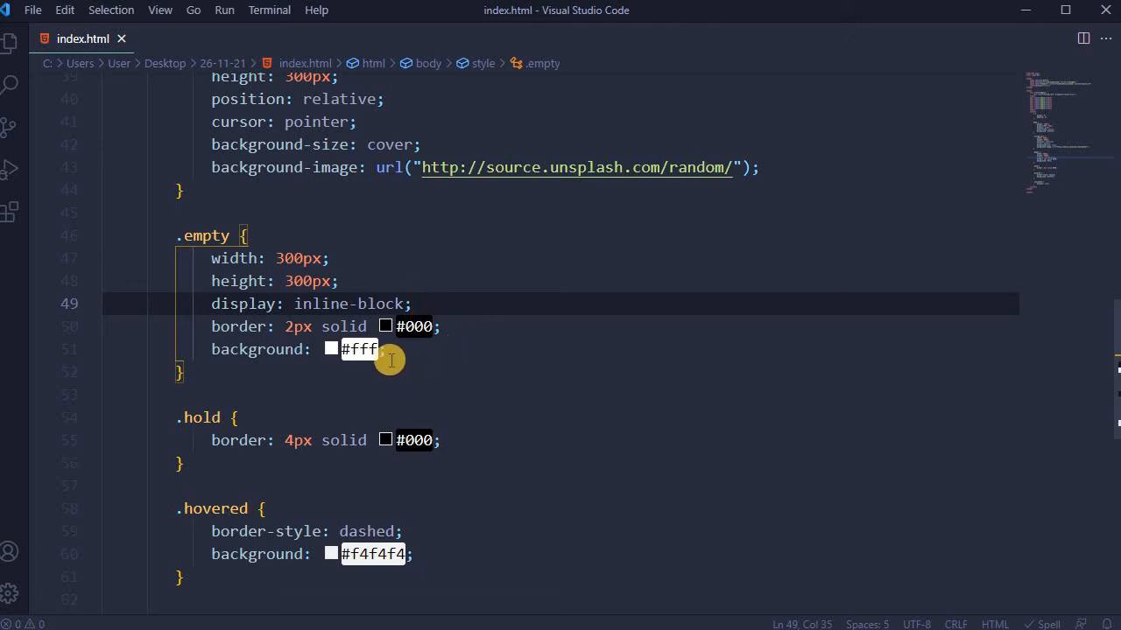
- Add .invisible { display: none; } below the .hovered rule
left_click(331, 348)
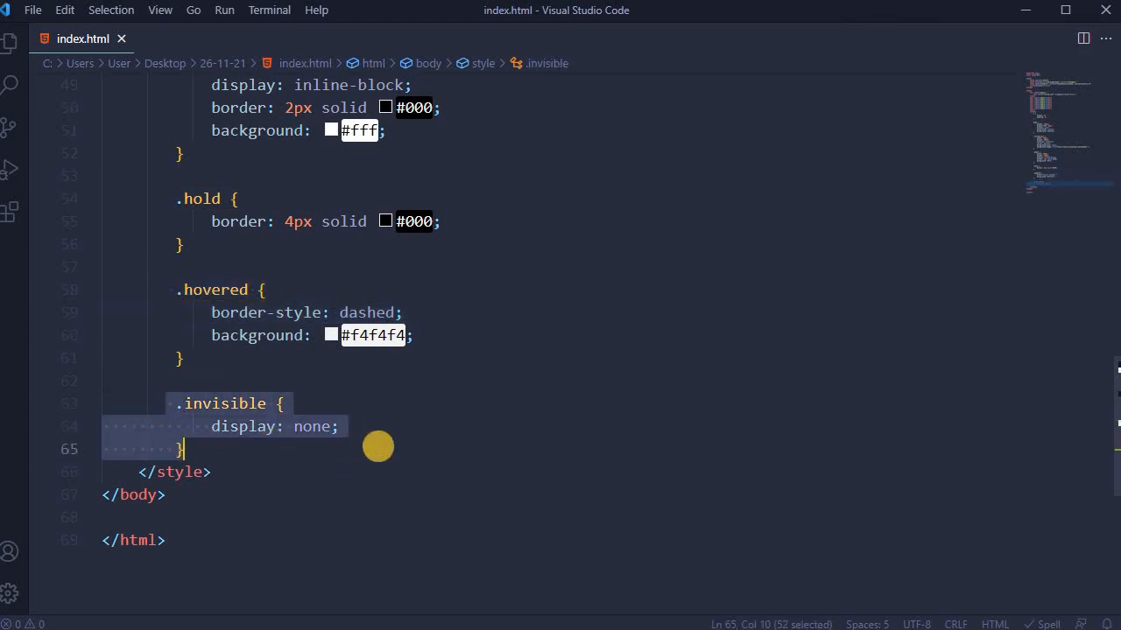
mouse_move(382, 446)
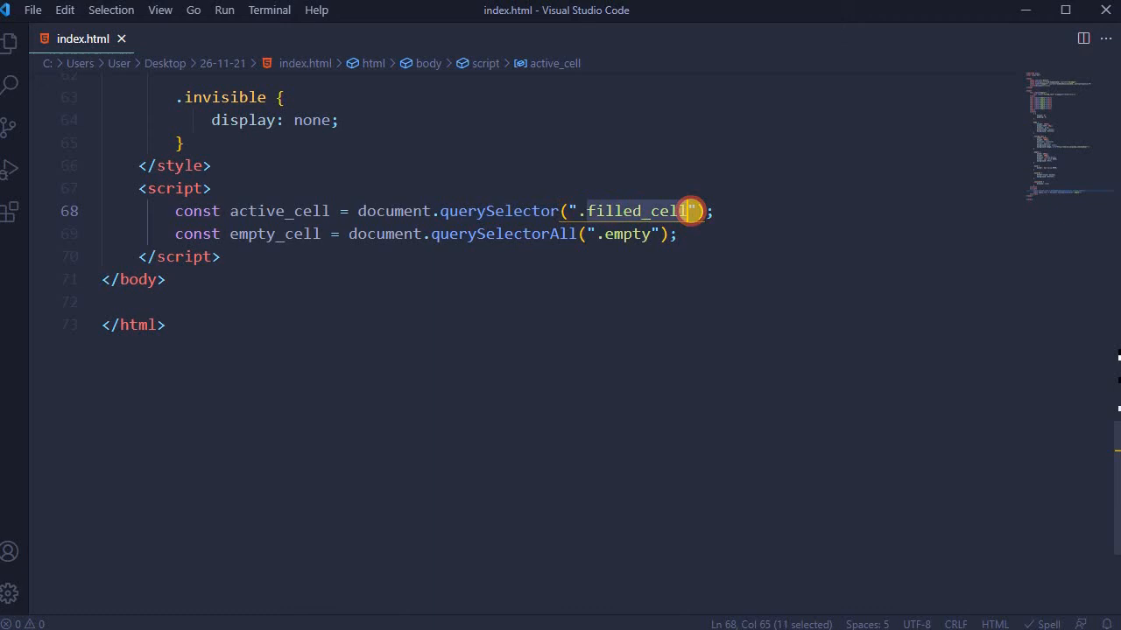
- Loop over empty_cell with for...of, adding dragover, dragenter, dragleave and drop listeners
double_click(275, 234)
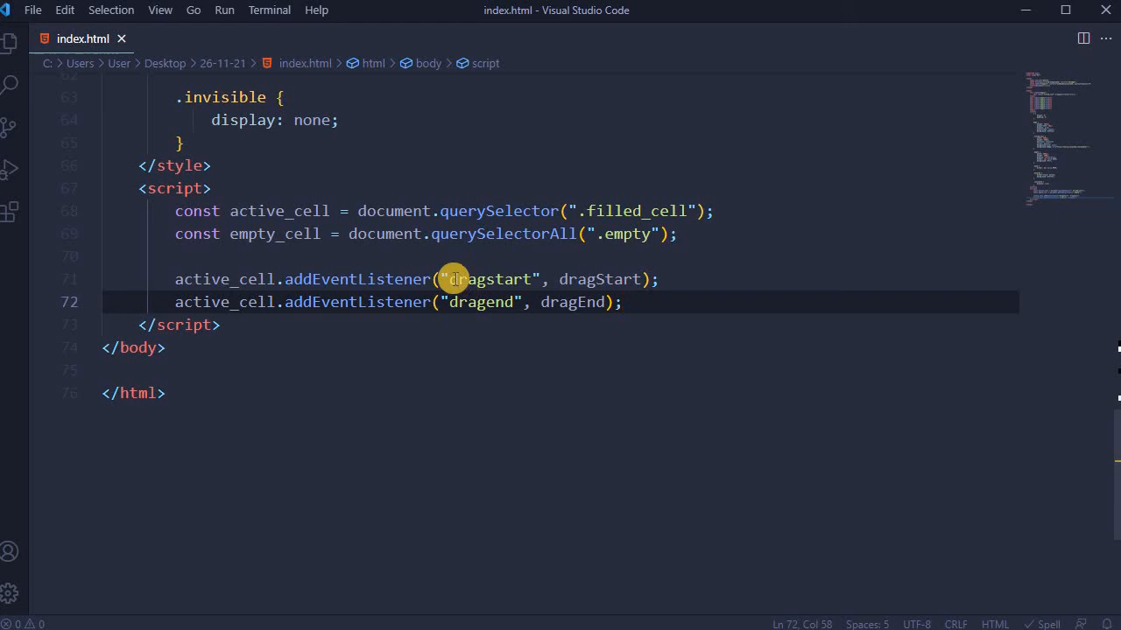
double_click(492, 280)
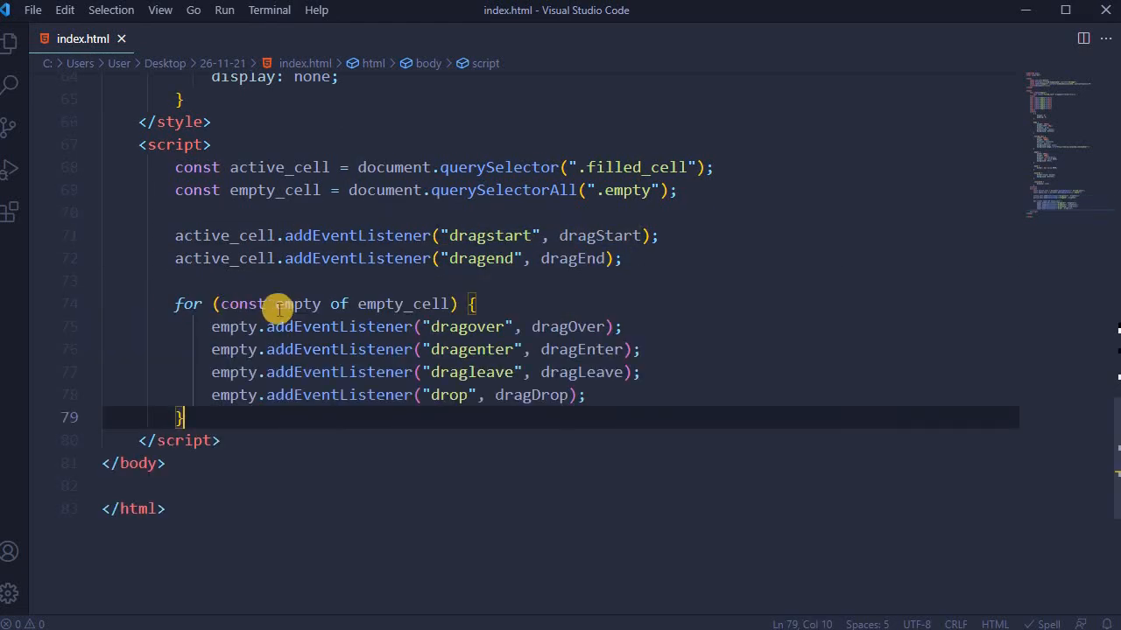
mouse_move(314, 507)
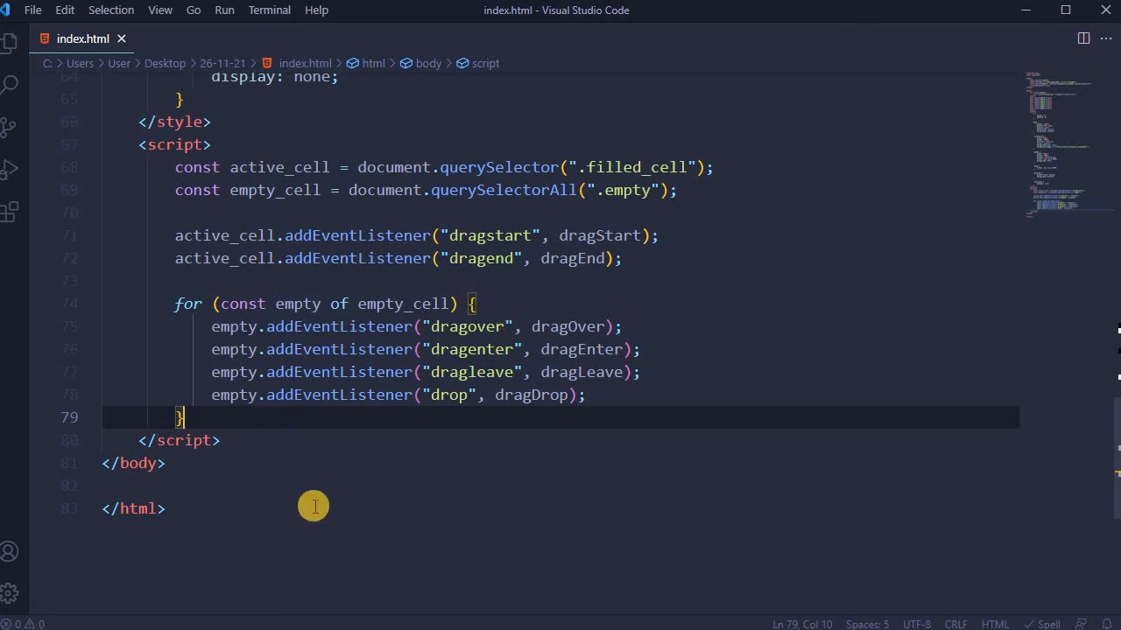
mouse_move(264, 402)
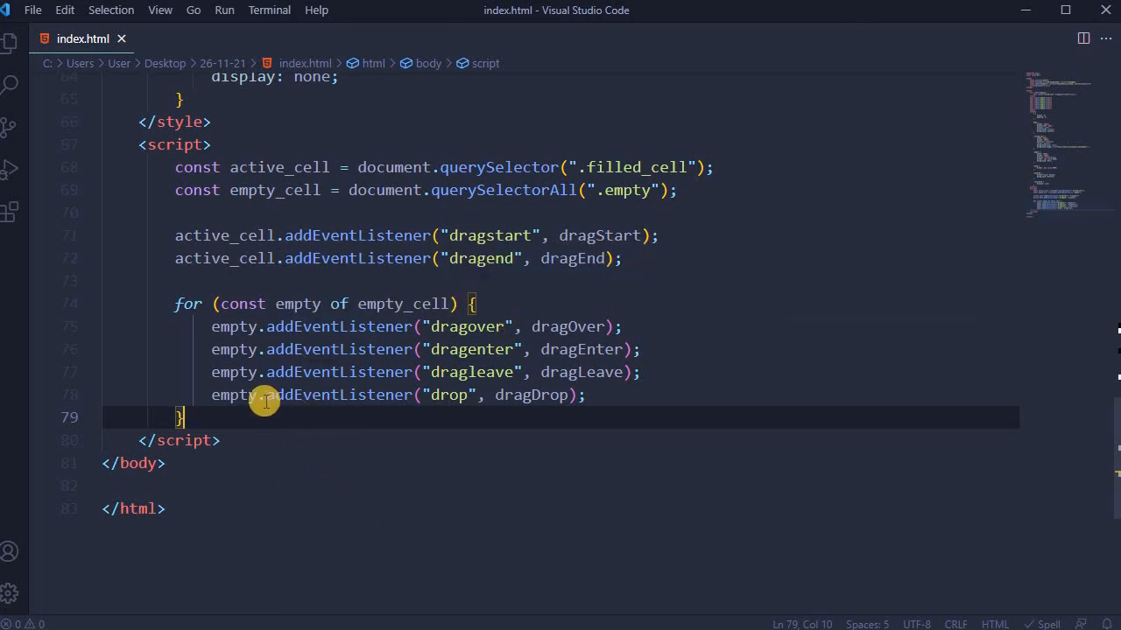
double_click(467, 327)
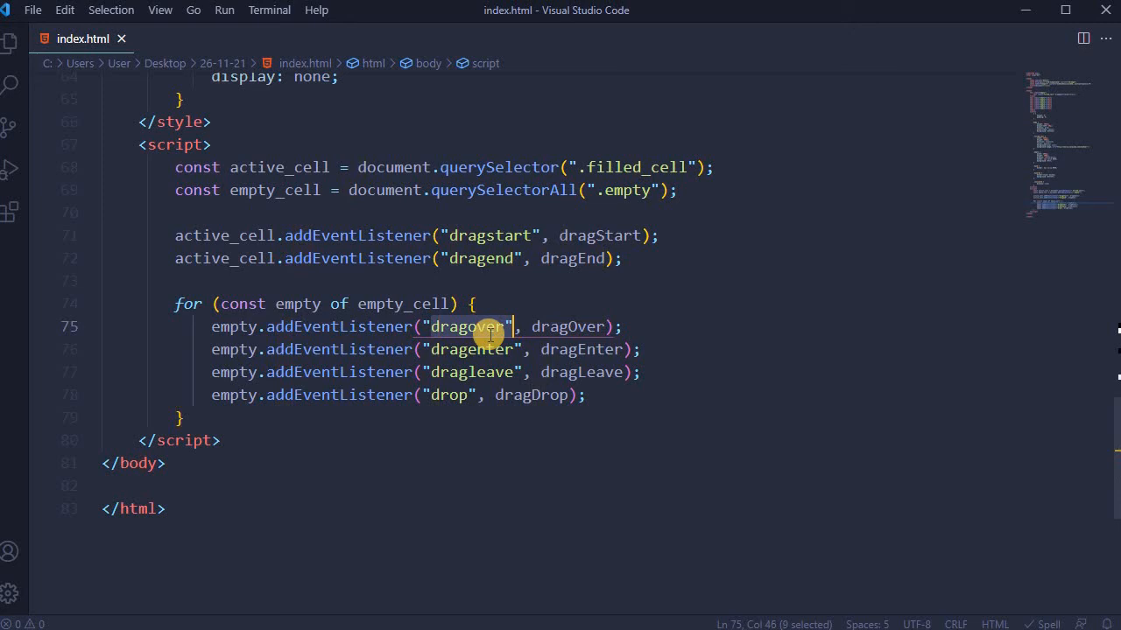
double_click(473, 350)
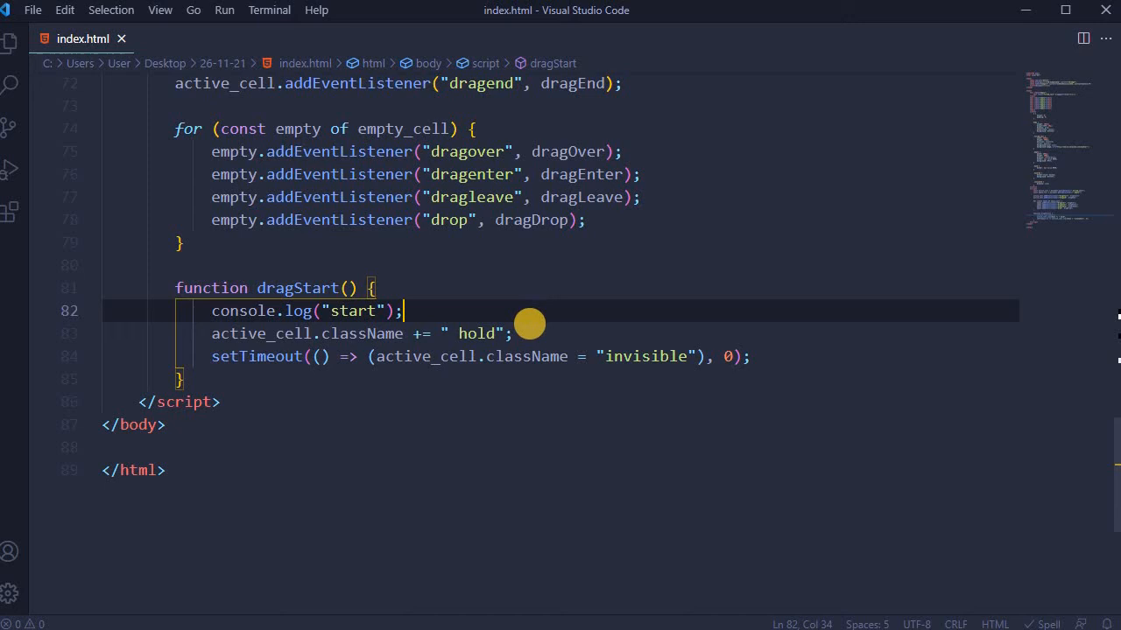
mouse_move(471, 342)
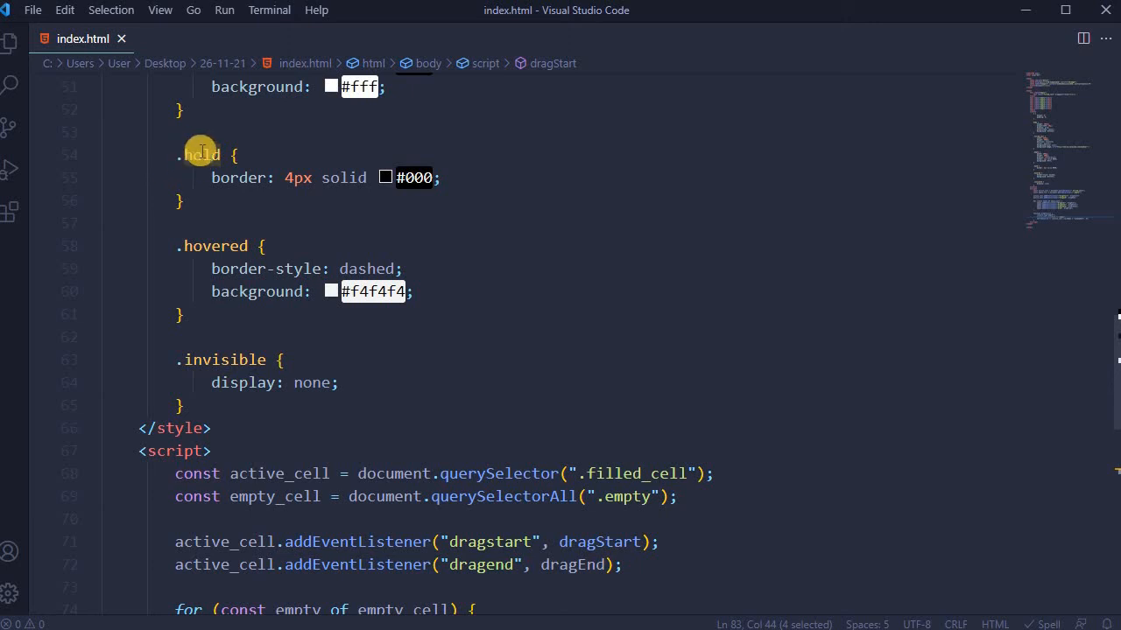
mouse_move(300, 178)
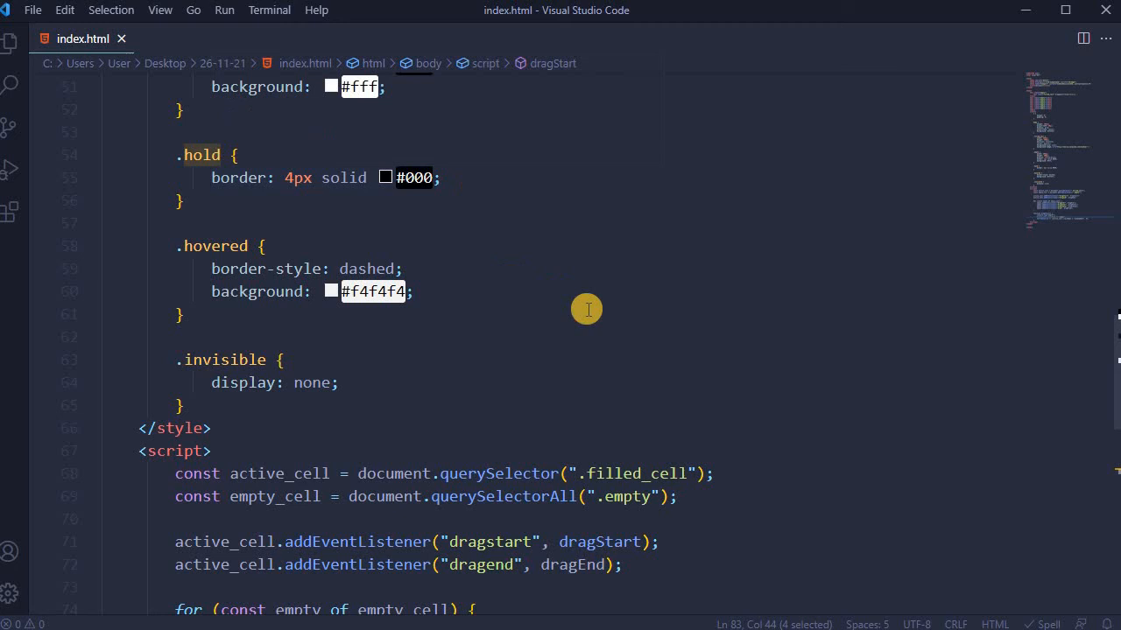
- Write dragStart (log, hold, setTimeout invisible), dragEnd resetting filled_cell, and start dragOver with preventDefault()
scroll("down", 3)
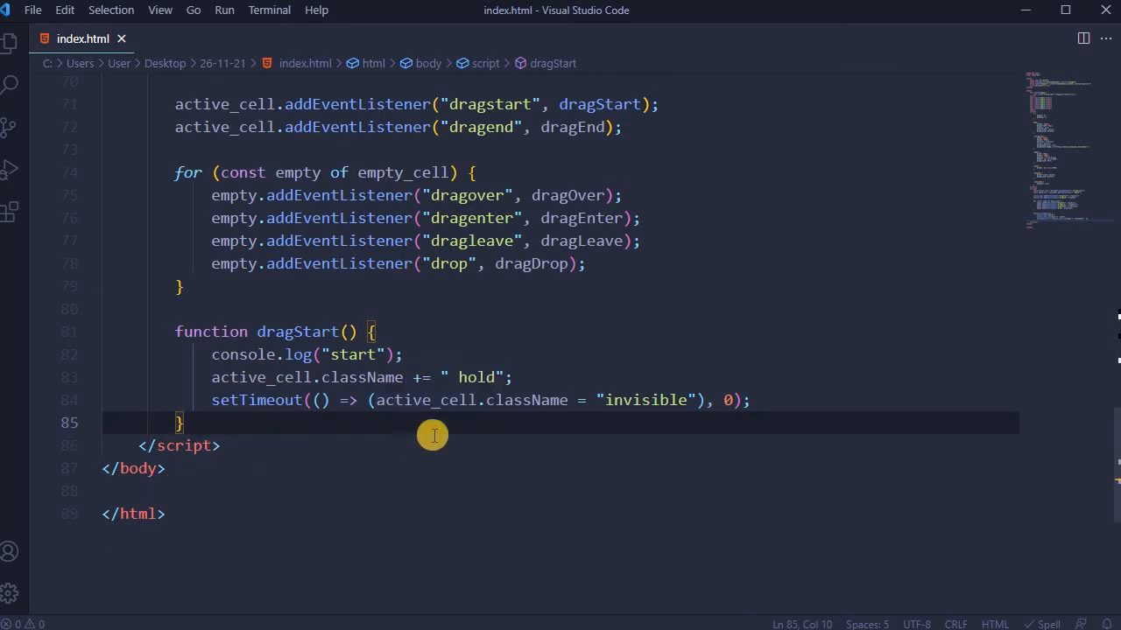
mouse_move(503, 417)
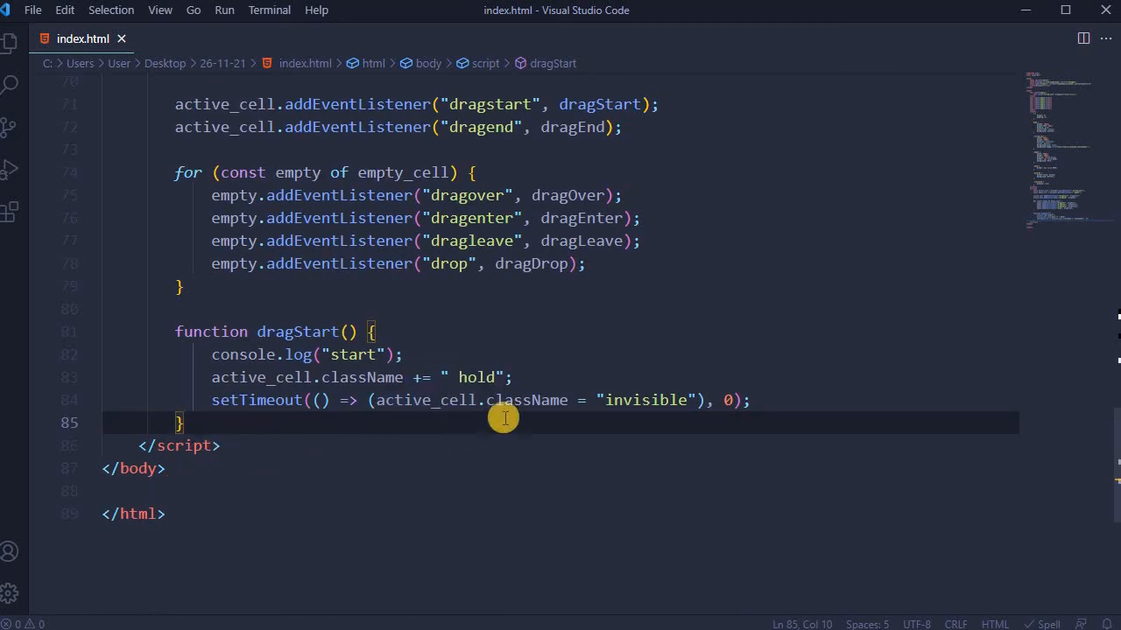
mouse_move(753, 415)
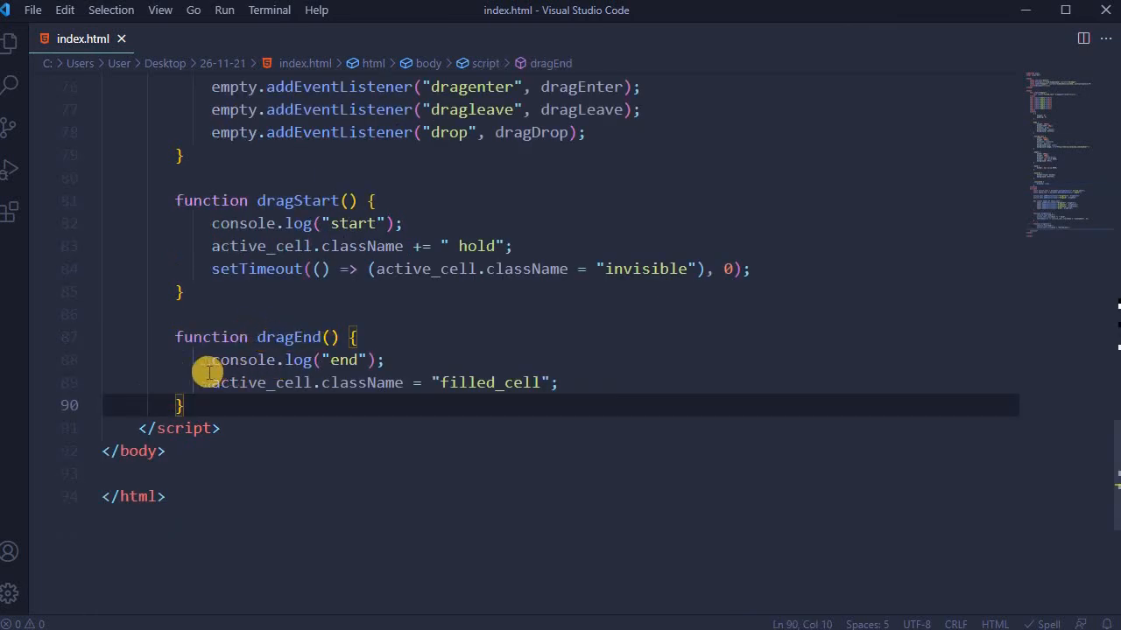
double_click(346, 360)
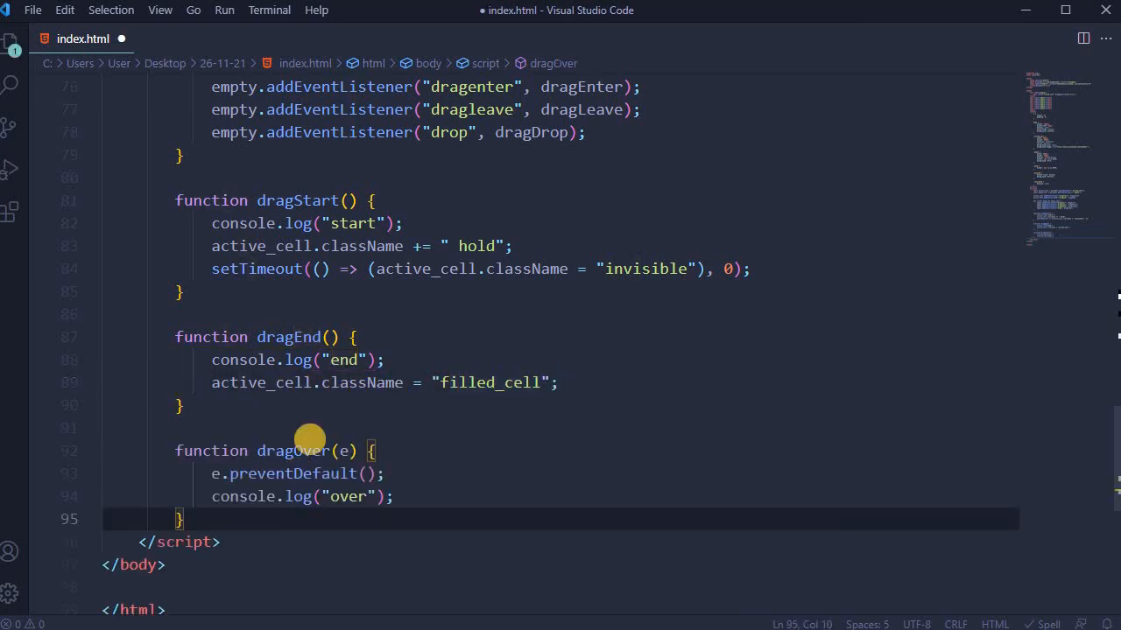
- Add dragEnter adding ' hovered', dragLeave resetting to 'empty', dragDrop appending active_cell, then save
double_click(298, 451)
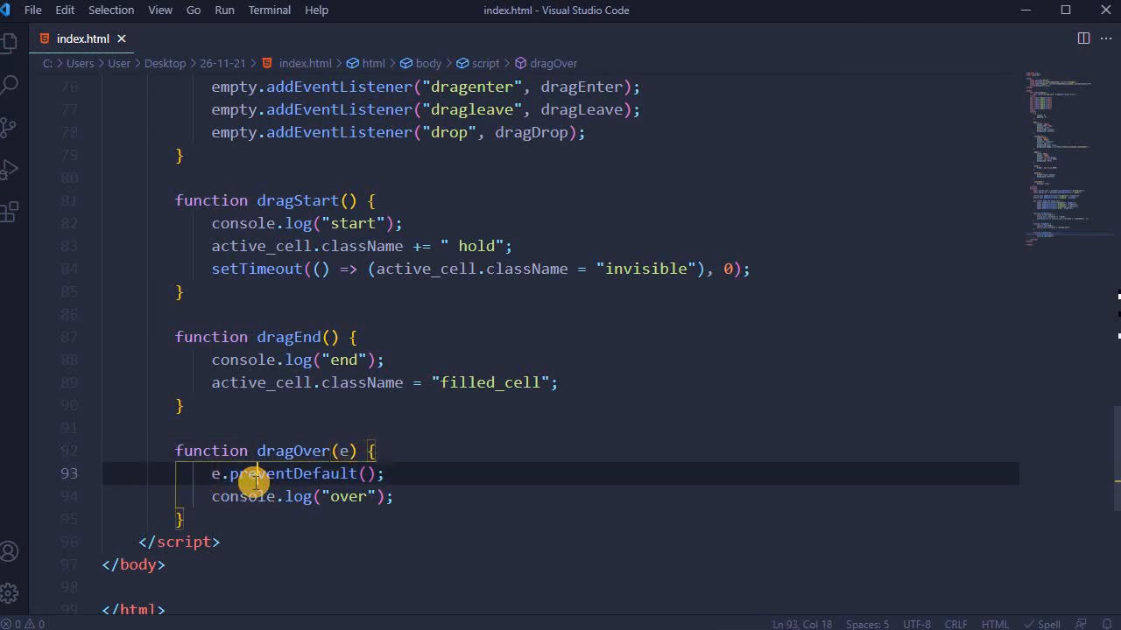
mouse_move(340, 508)
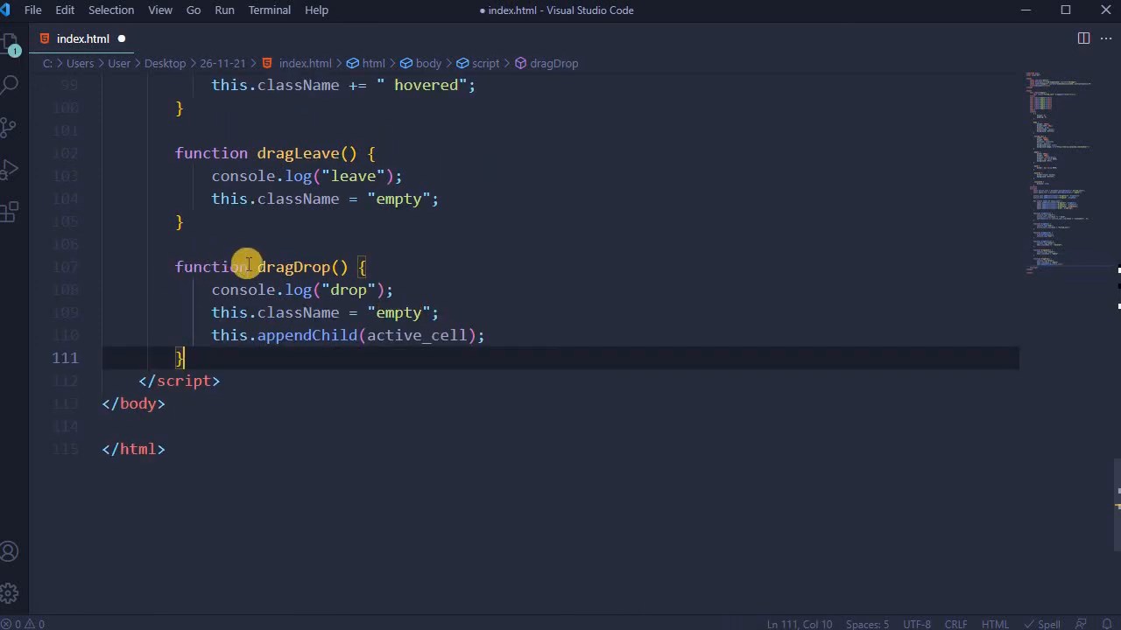
double_click(293, 267)
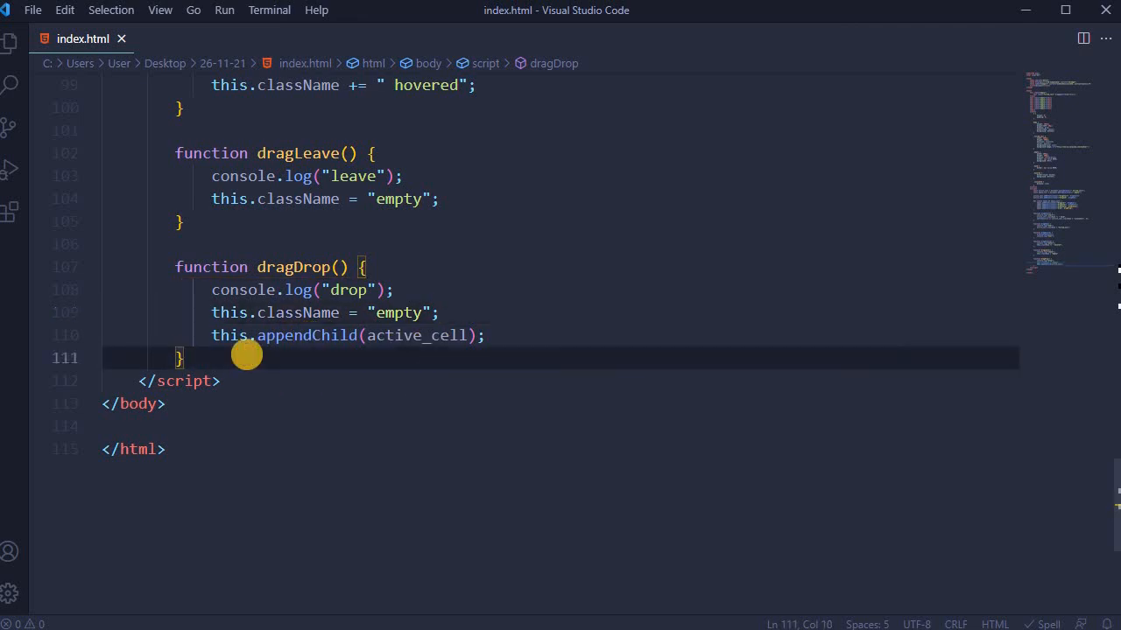
mouse_move(516, 401)
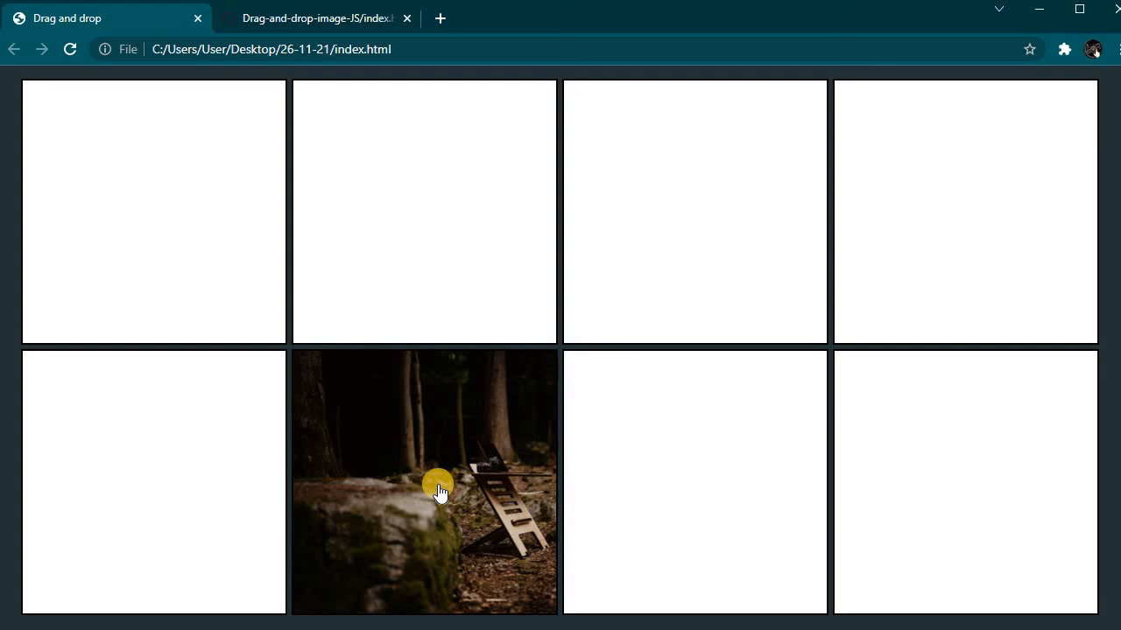
- Drag the forest photo from its bottom-row cell into the third top-row cell
left_click_drag(440, 493, 675, 242)
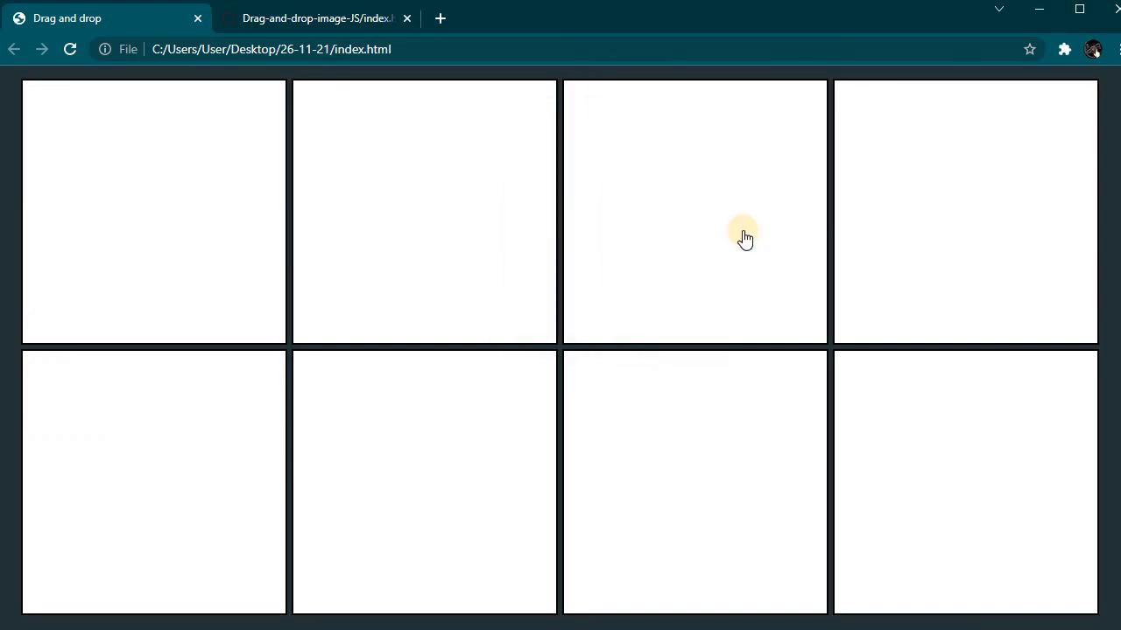
left_click_drag(744, 237, 964, 482)
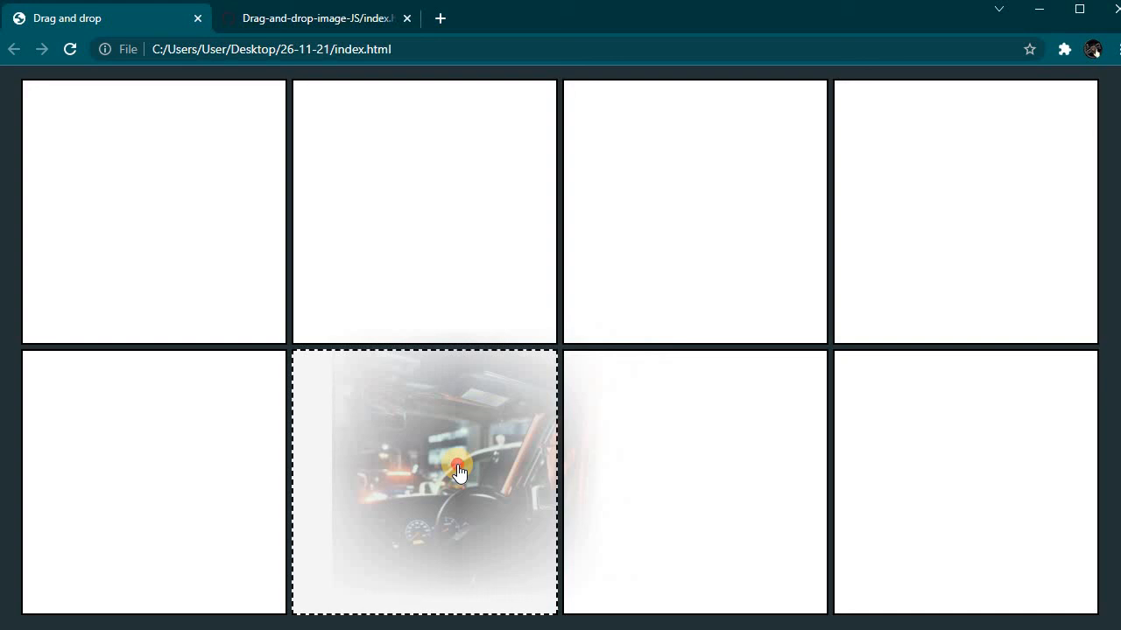
left_click_drag(423, 482, 695, 210)
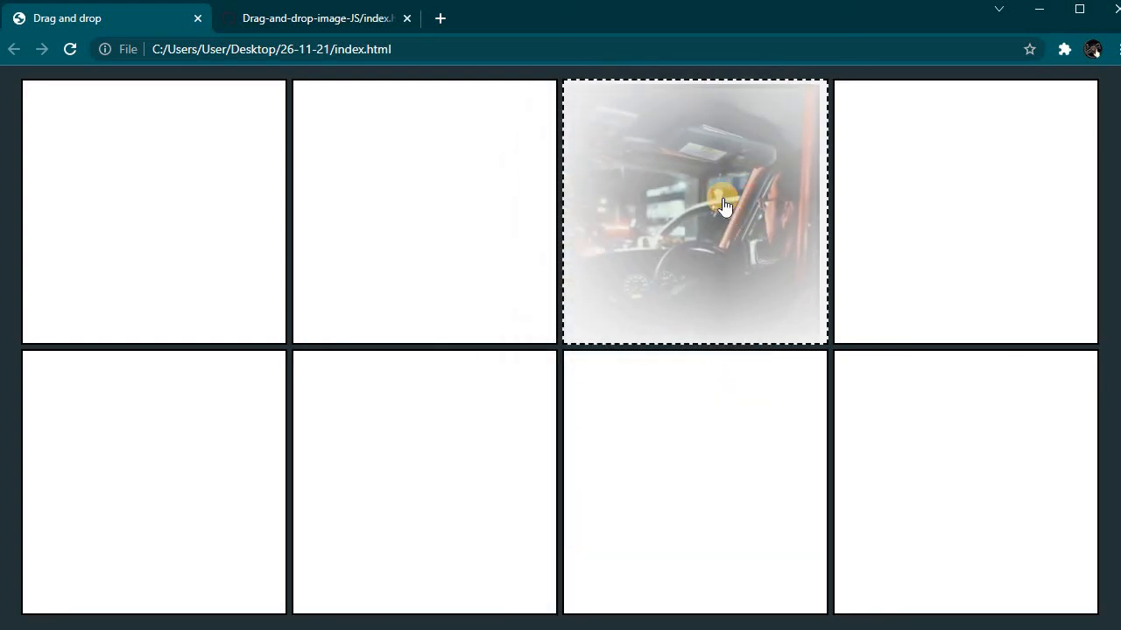